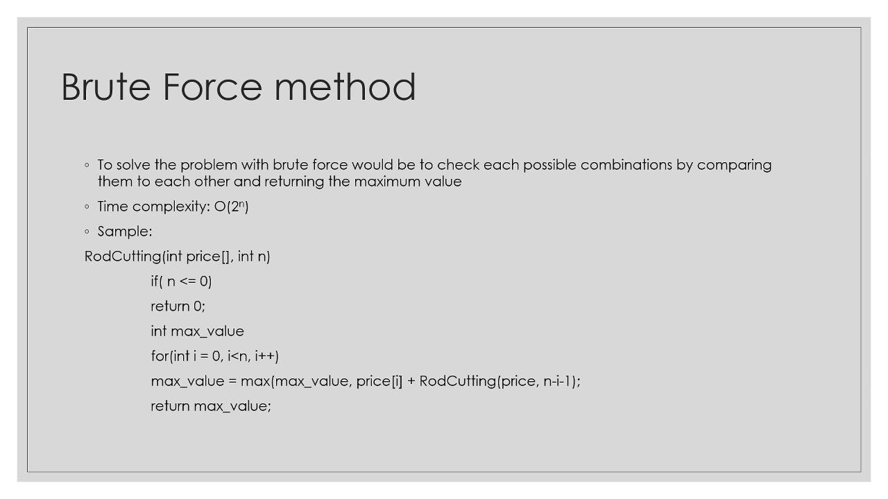
Step: Advance from the Brute Force method slide to the Dynamic Program method slide
key("Right")
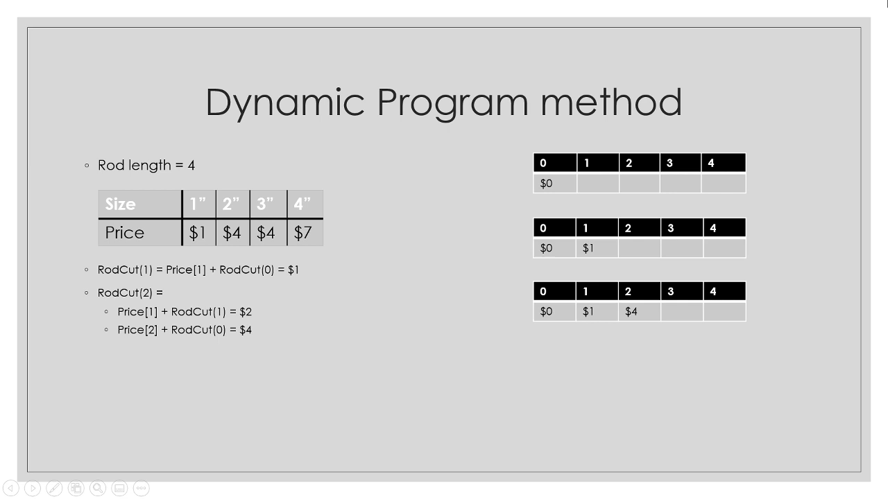
mouse_move(297, 340)
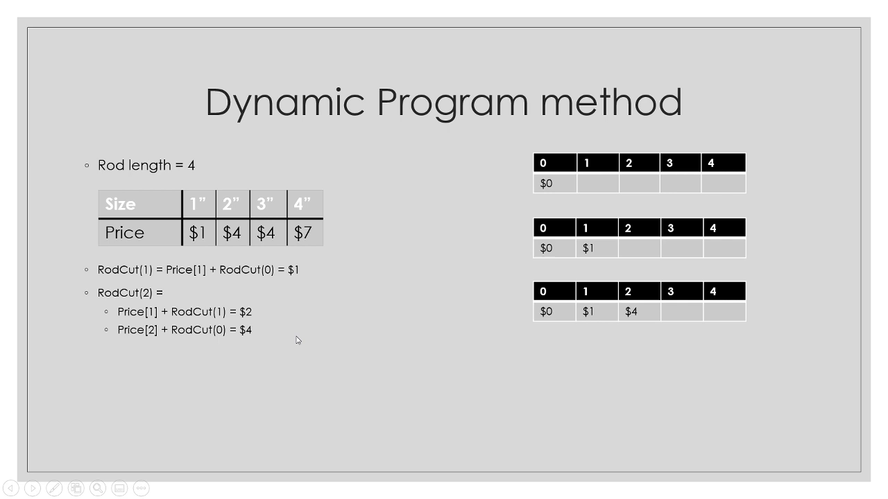
mouse_move(241, 220)
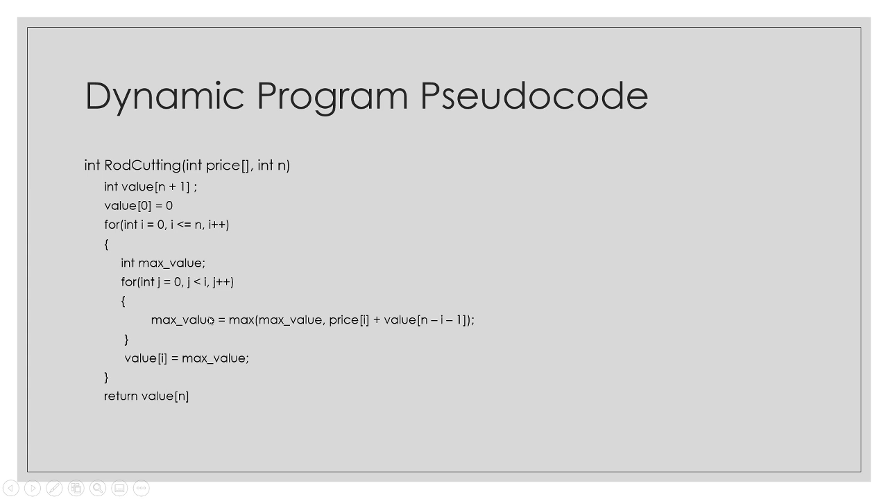
mouse_move(147, 242)
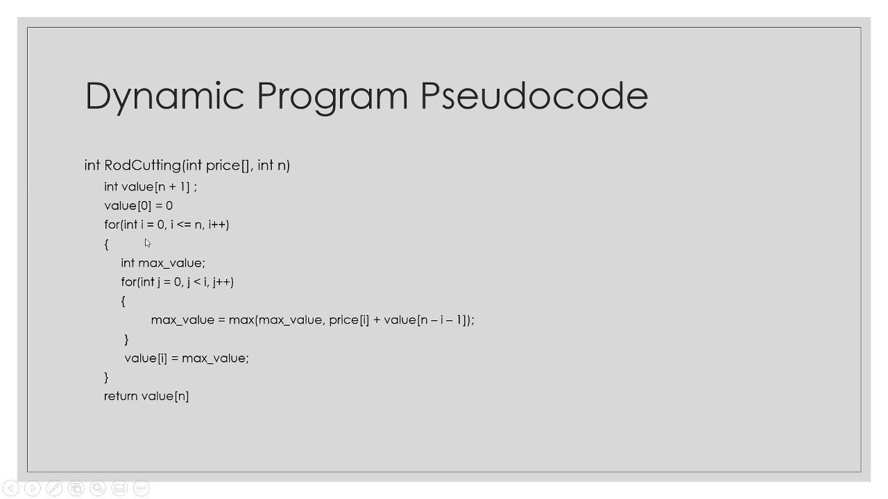
mouse_move(194, 405)
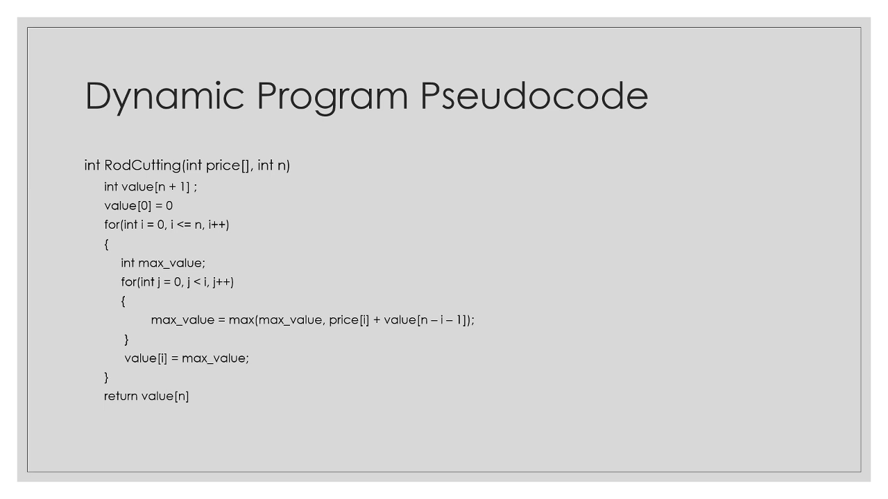
Step: Advance from the Dynamic Program Pseudocode slide to the References slide
key("Right")
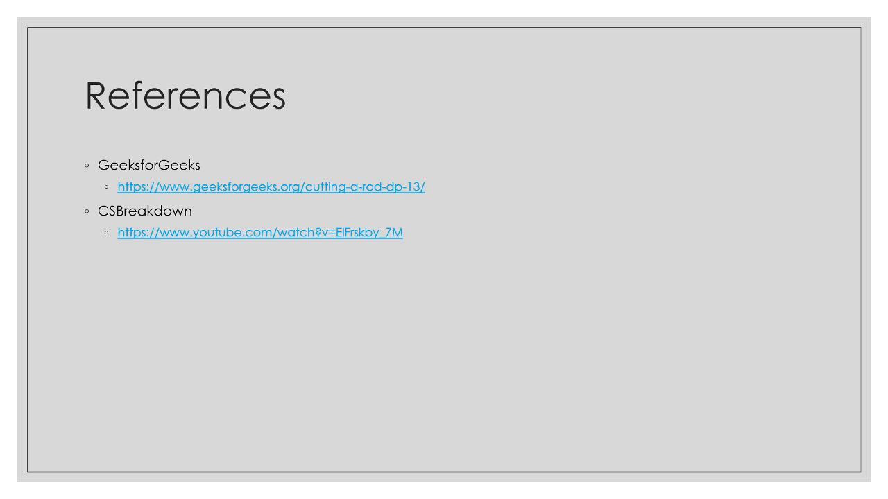